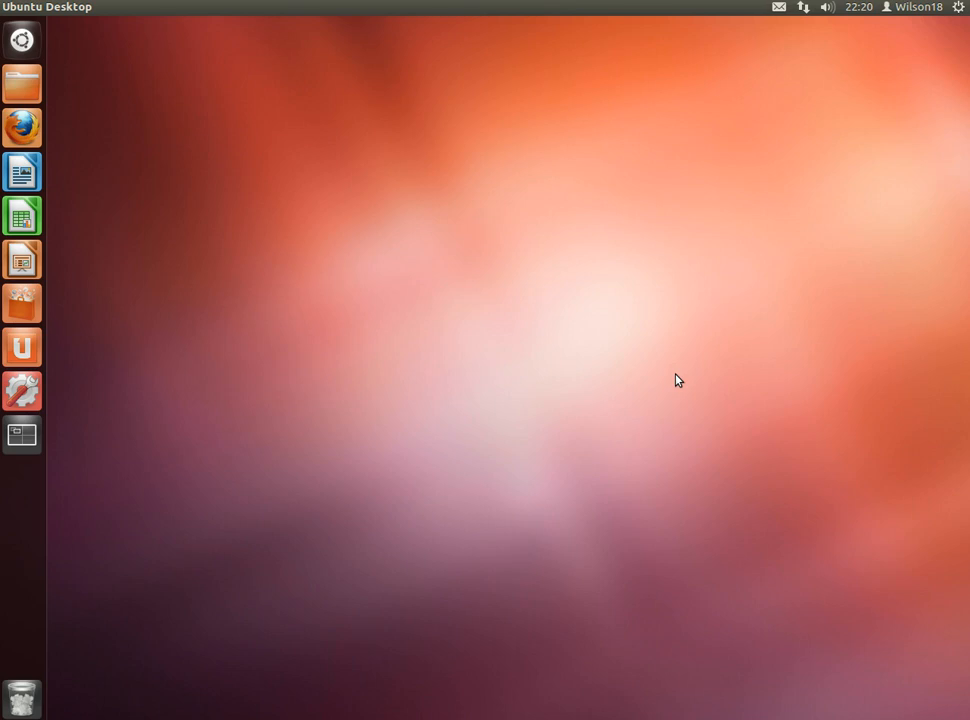
mouse_move(558, 284)
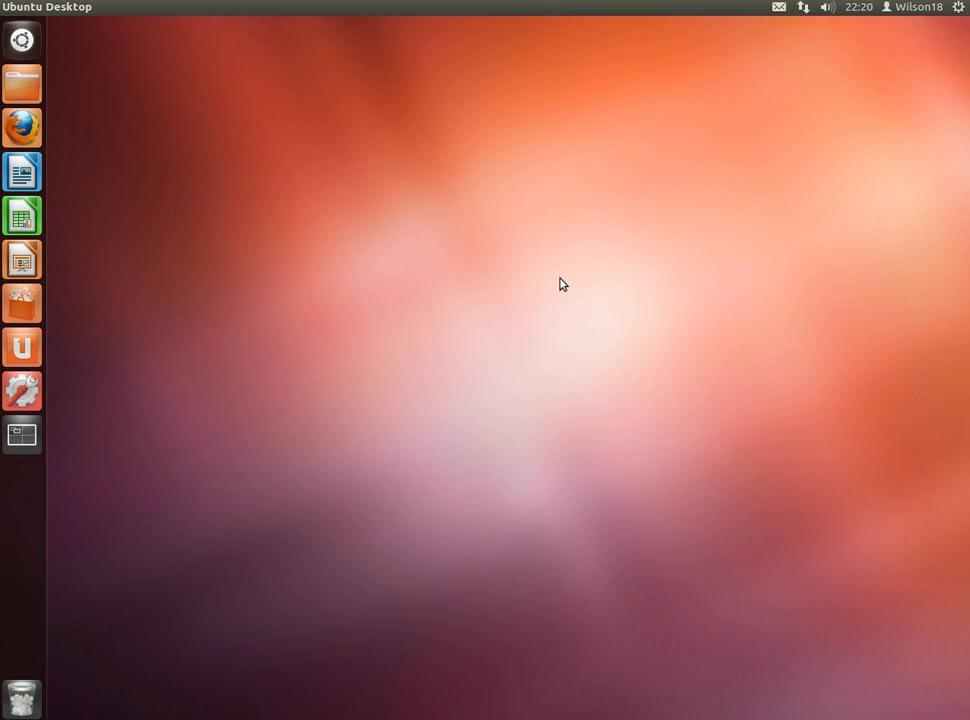
Dismiss the desktop menu and launch Terminal by searching 'term' in the Dash.
right_click(560, 284)
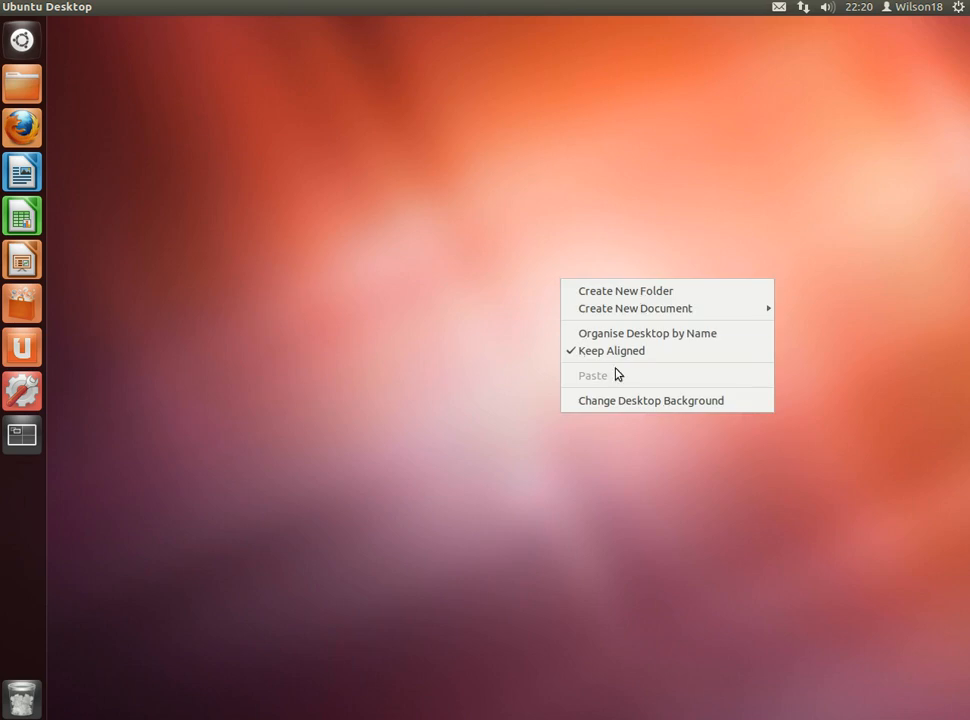
mouse_move(542, 336)
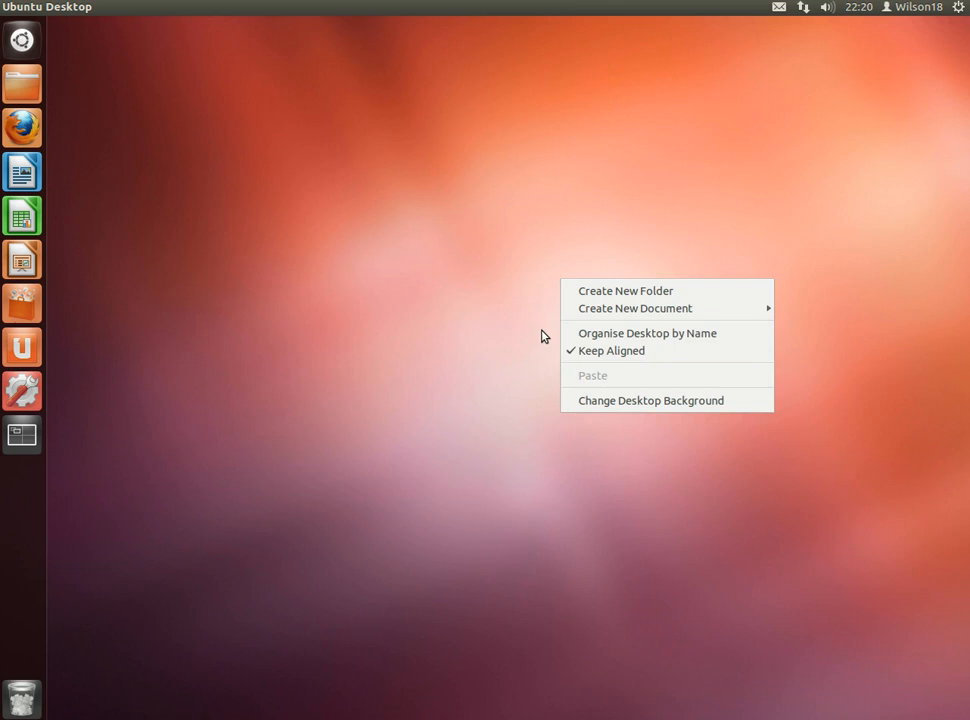
mouse_move(481, 297)
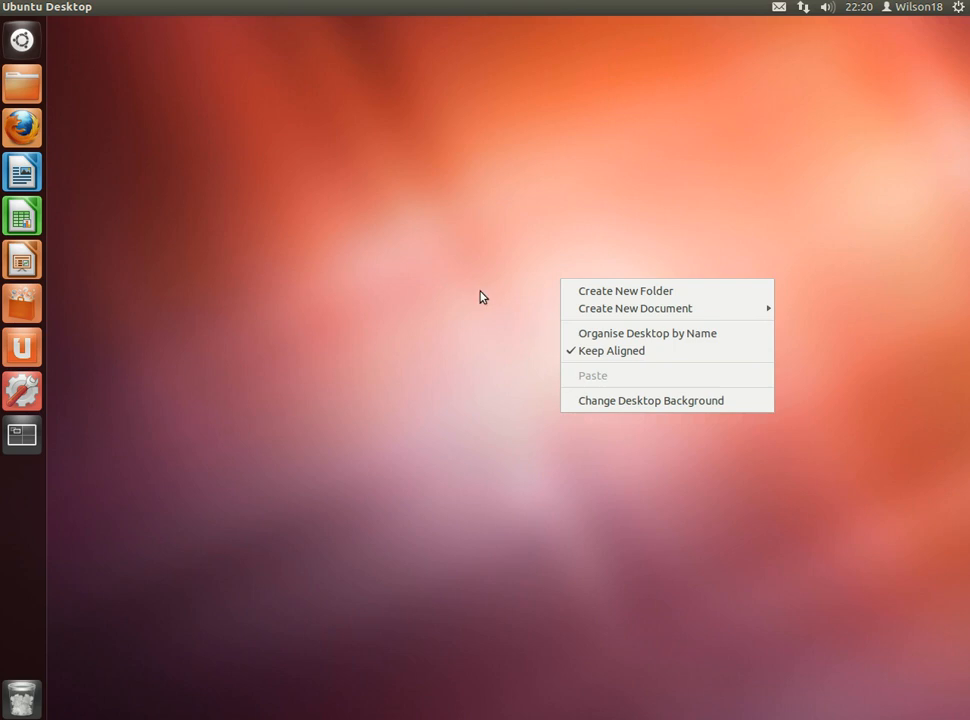
mouse_move(28, 43)
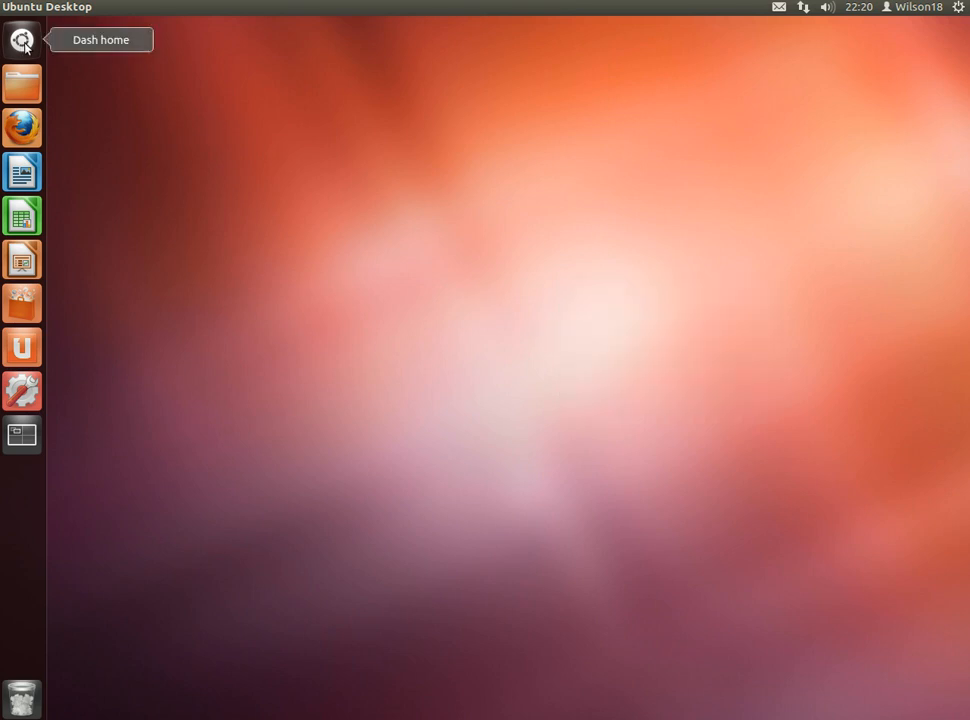
left_click(22, 42)
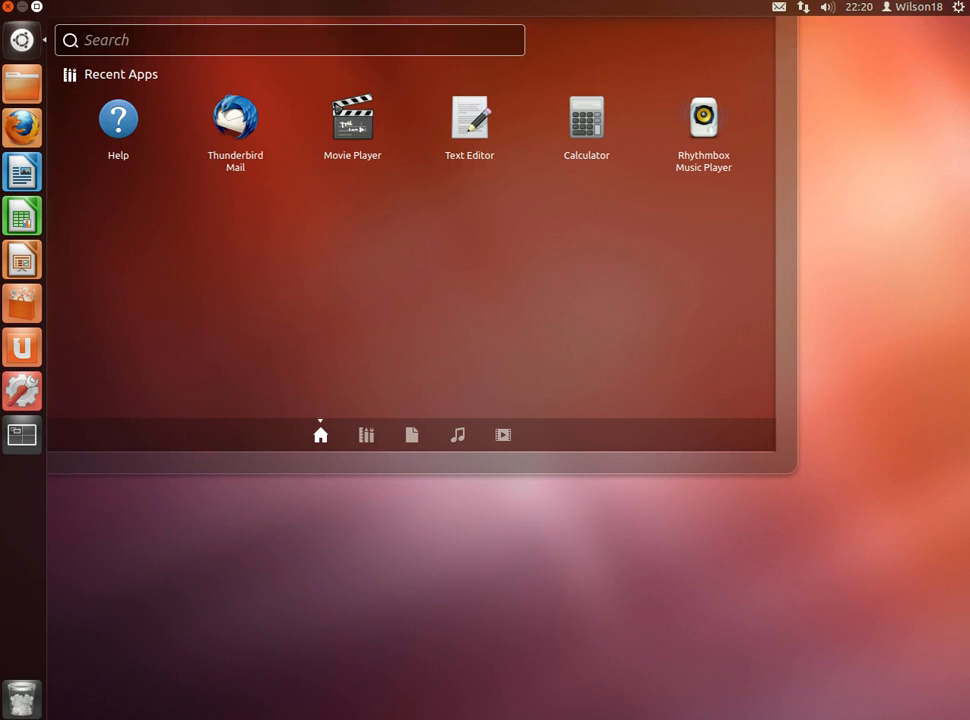
type("term")
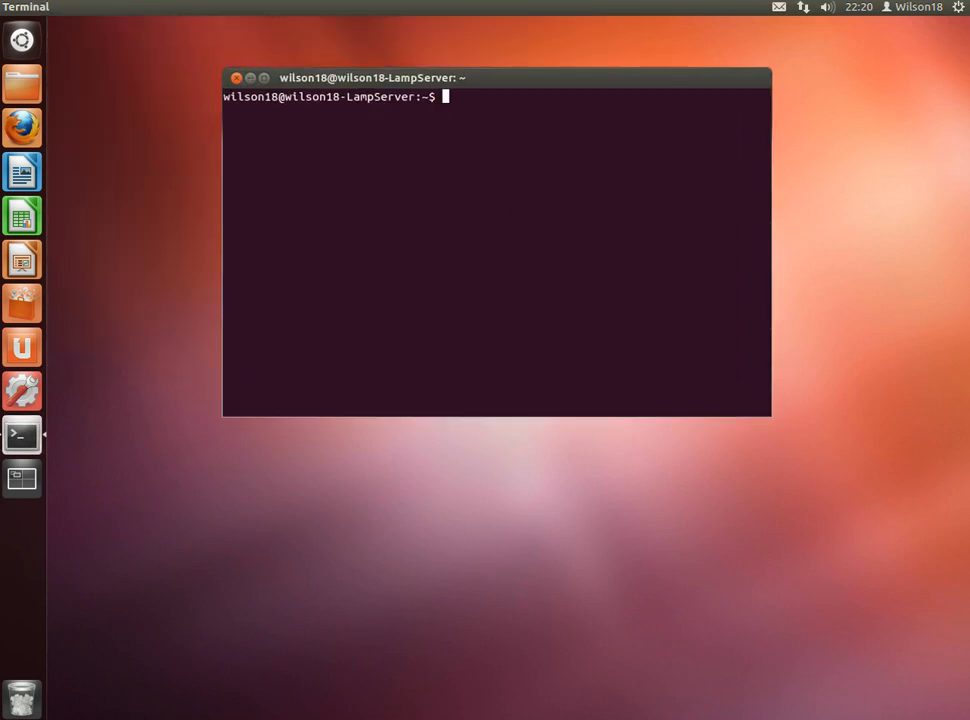
Run 'sudo apt-get install nautilus-open-terminal' to install the package.
type("sudo apr")
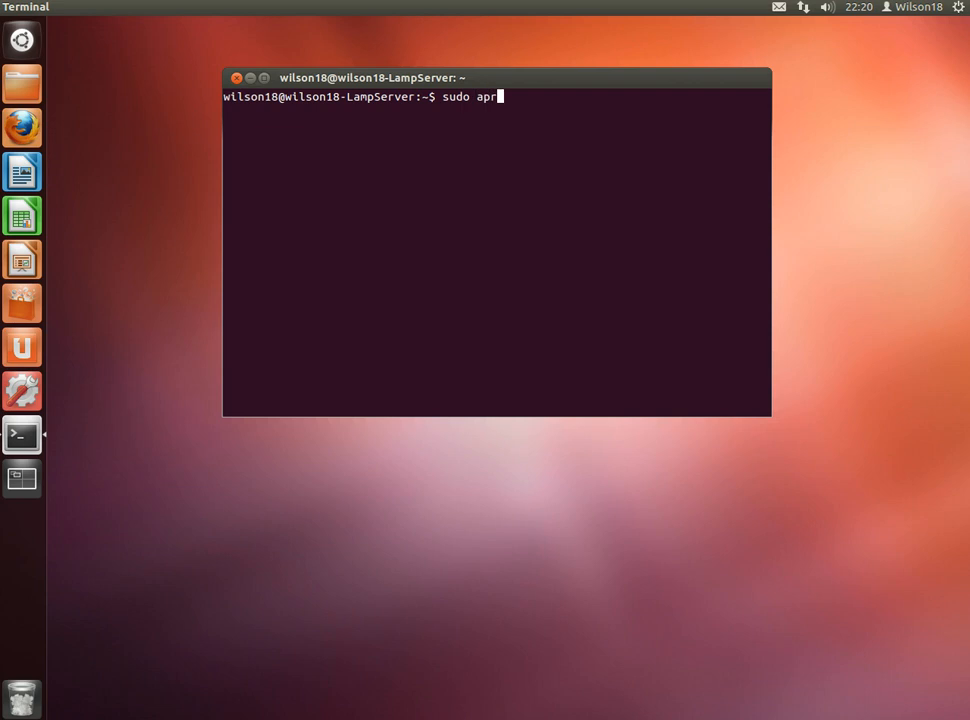
type("t-get install nautilus-op")
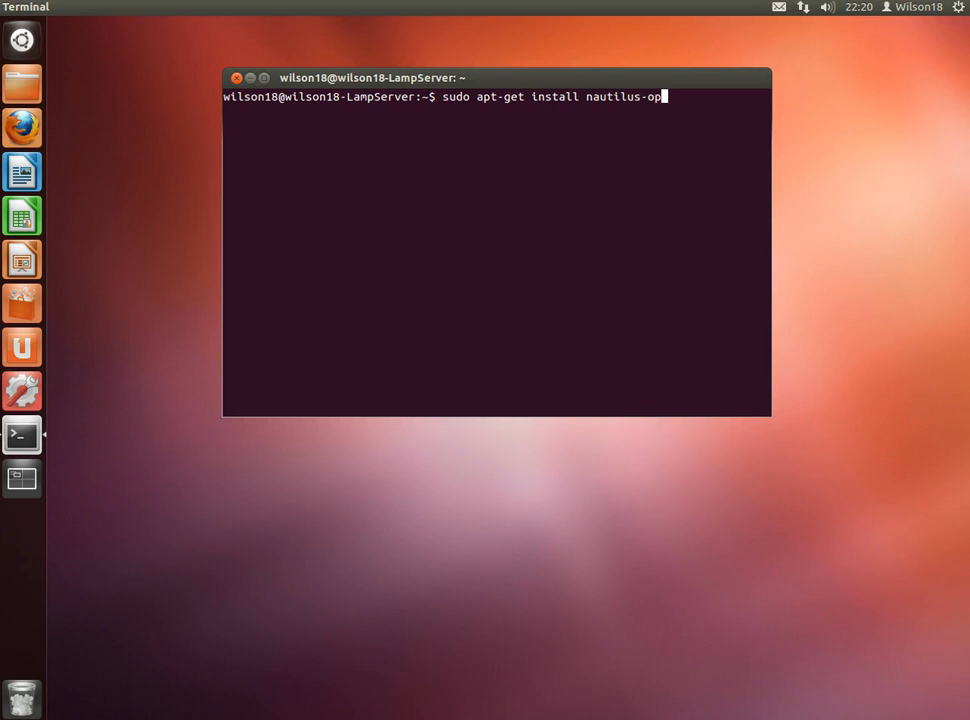
type("en-terminal")
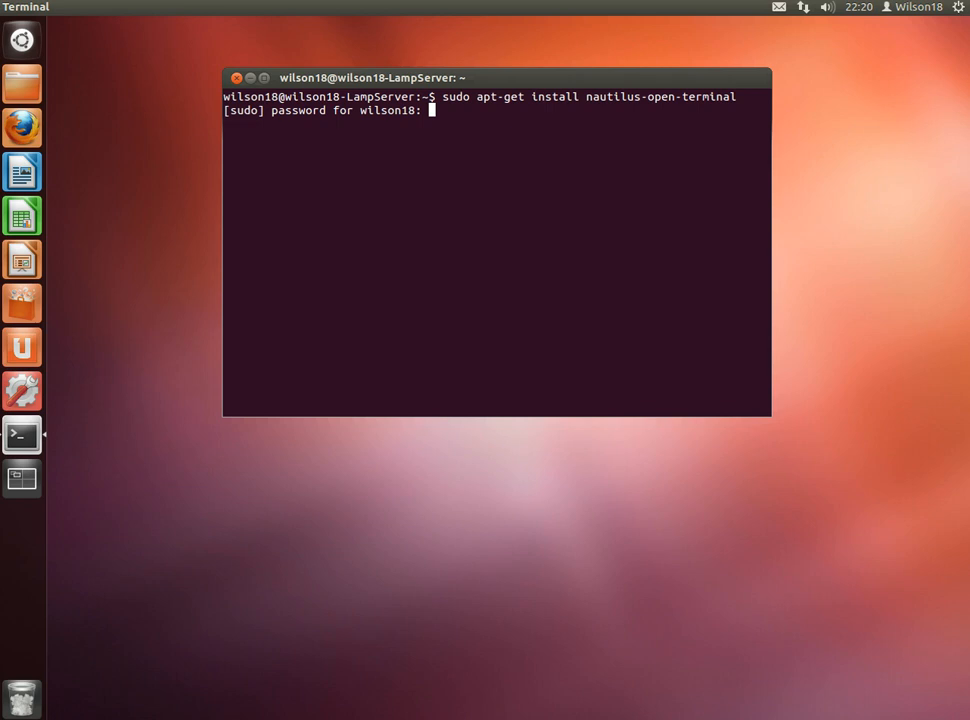
key("Return")
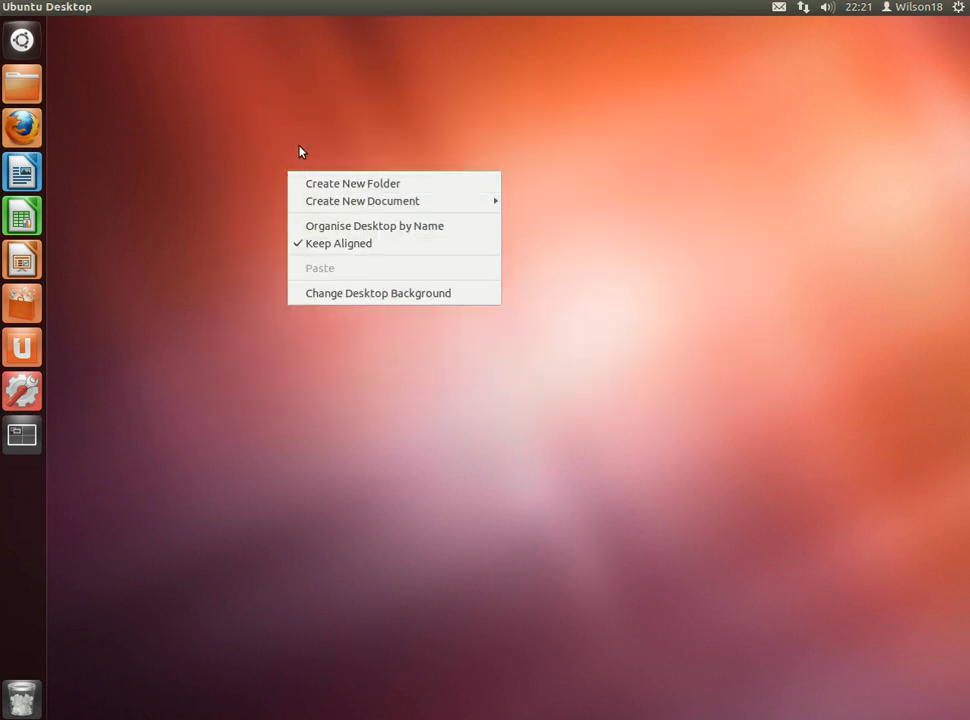
Close the desktop context menu and open the top-right system session menu.
left_click(959, 7)
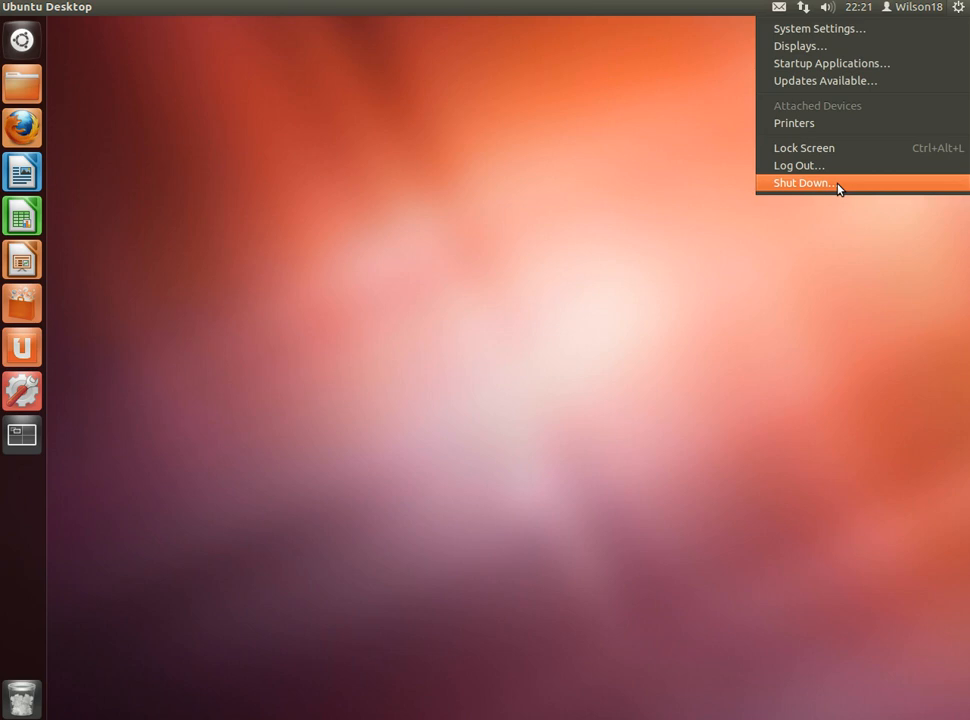
Restart the computer, then open a terminal in ~/Desktop via the desktop's Open in Terminal.
left_click(805, 183)
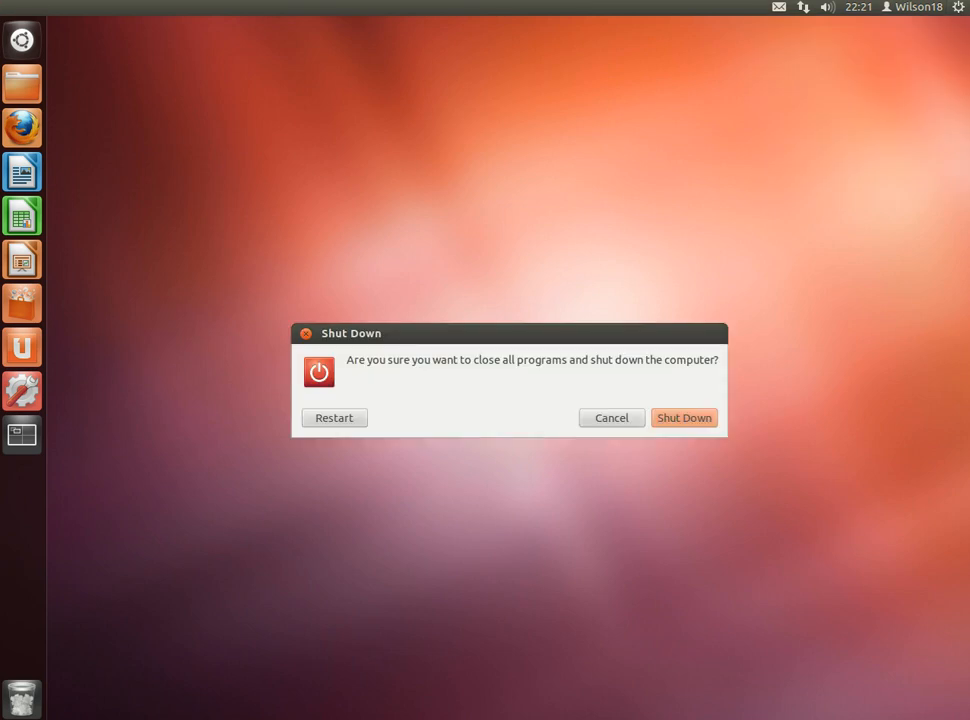
left_click(611, 417)
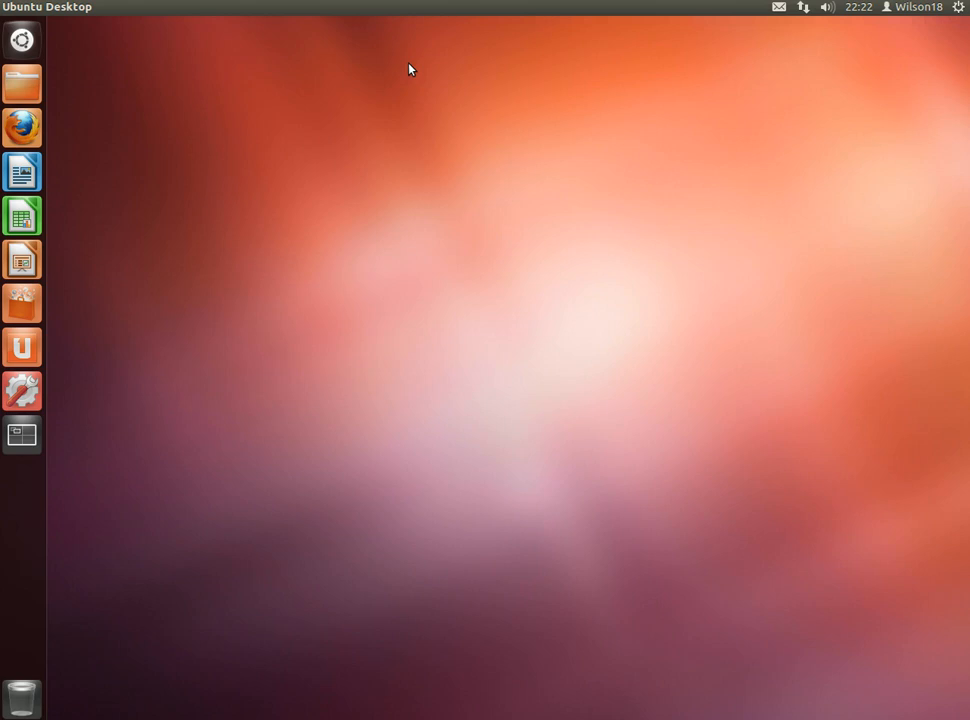
right_click(411, 69)
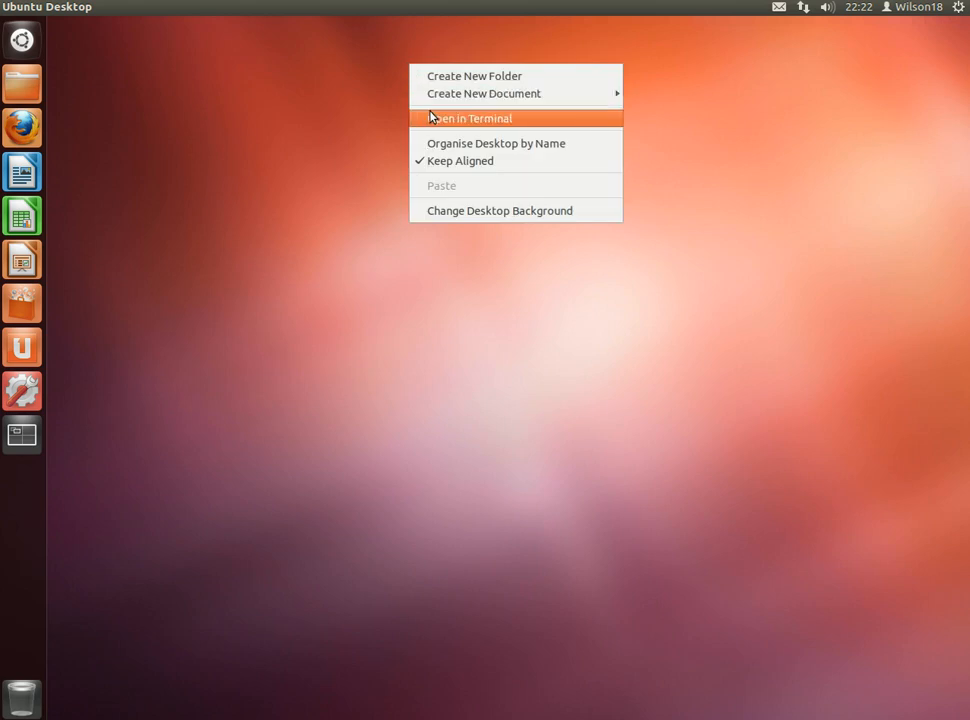
left_click(477, 118)
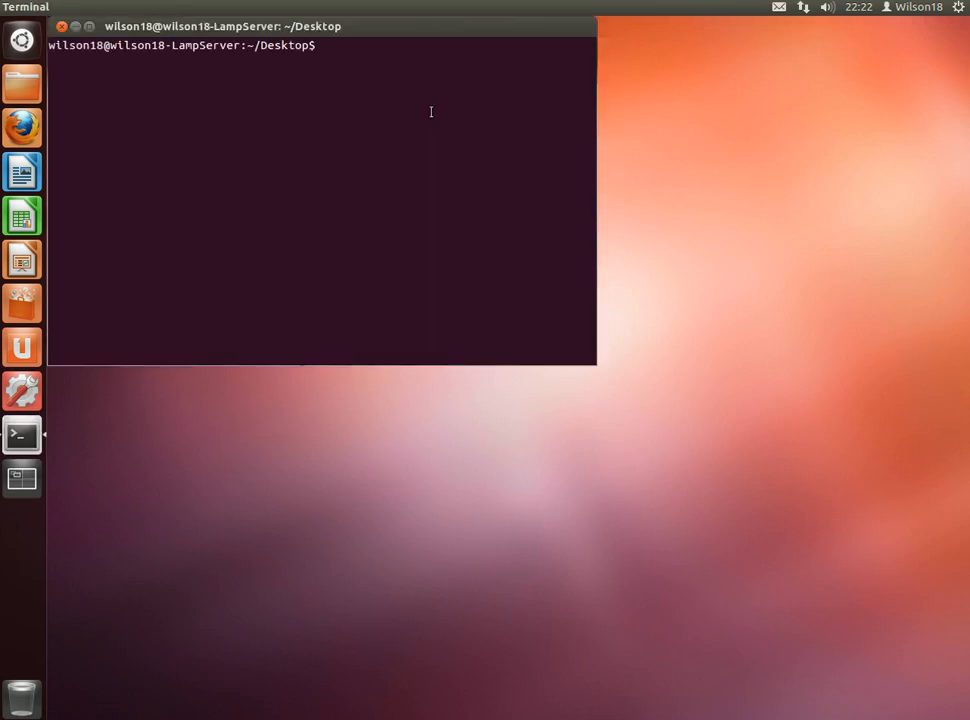